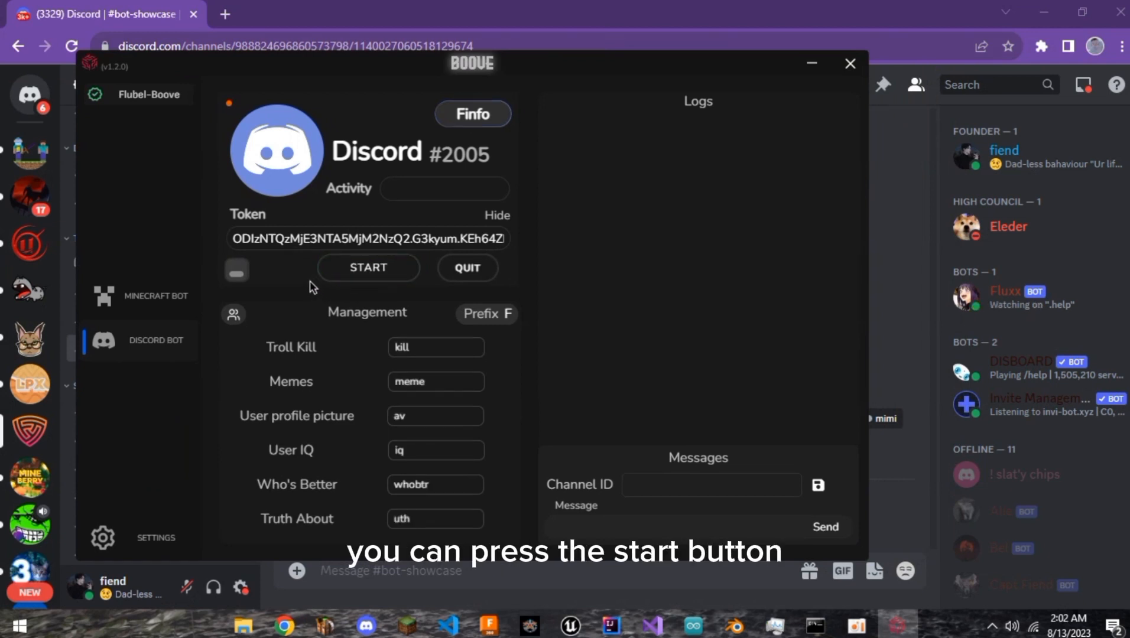
Step: Start the Capt.Fiend bot, set its activity to hehehaha and turn on bot optimization
{"action": "left_click", "coordinate": [368, 268]}
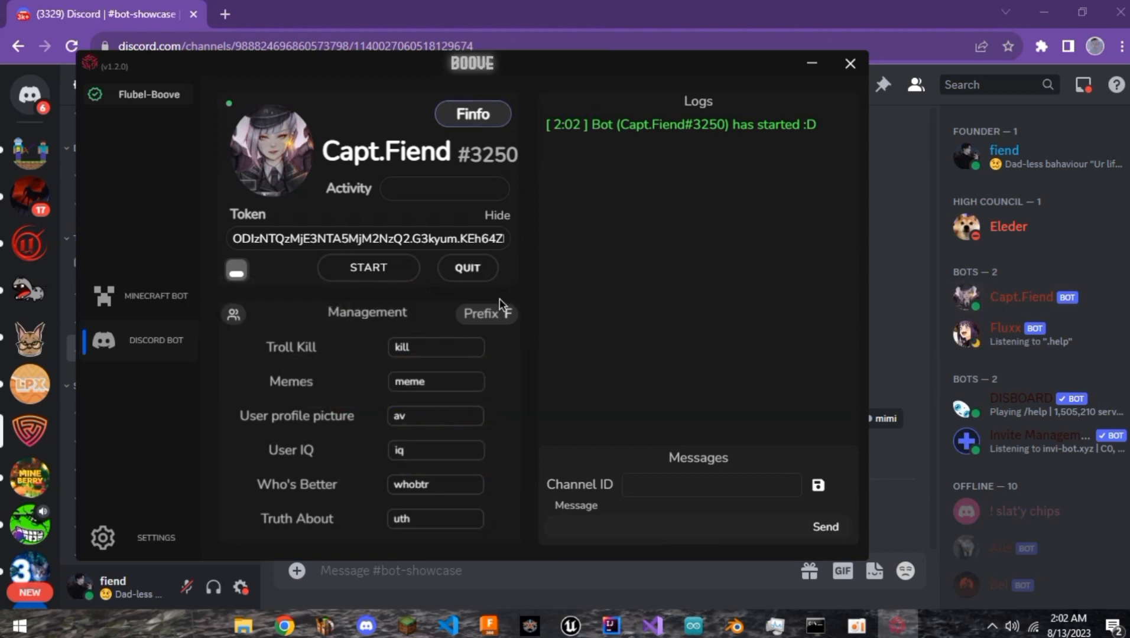
{"action": "type", "text": "heheh"}
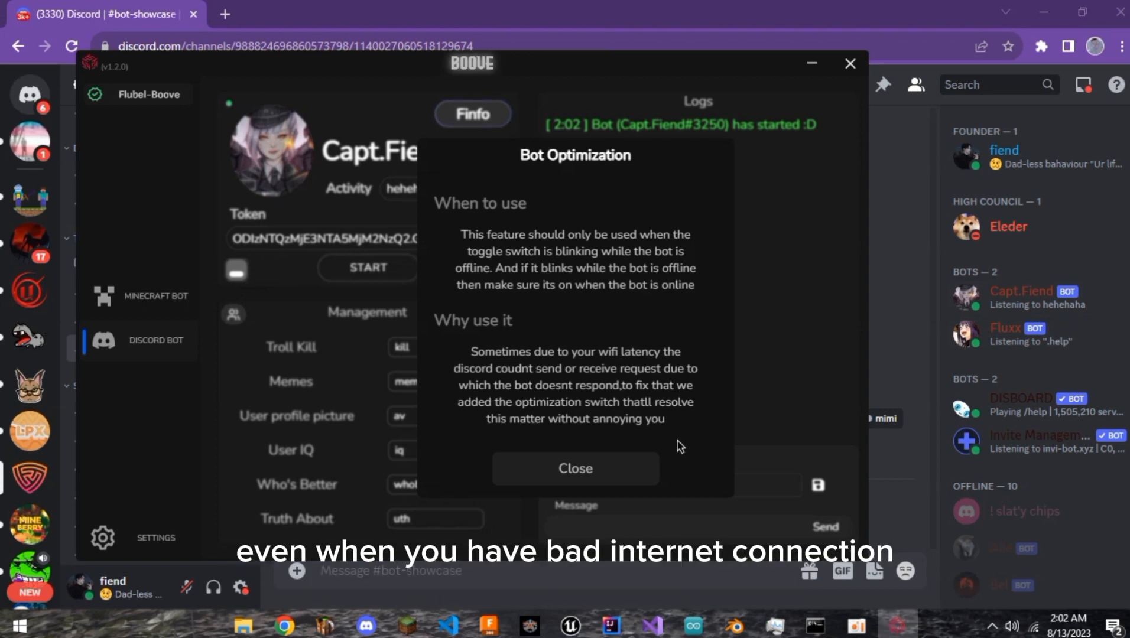
{"action": "left_click", "coordinate": [575, 468]}
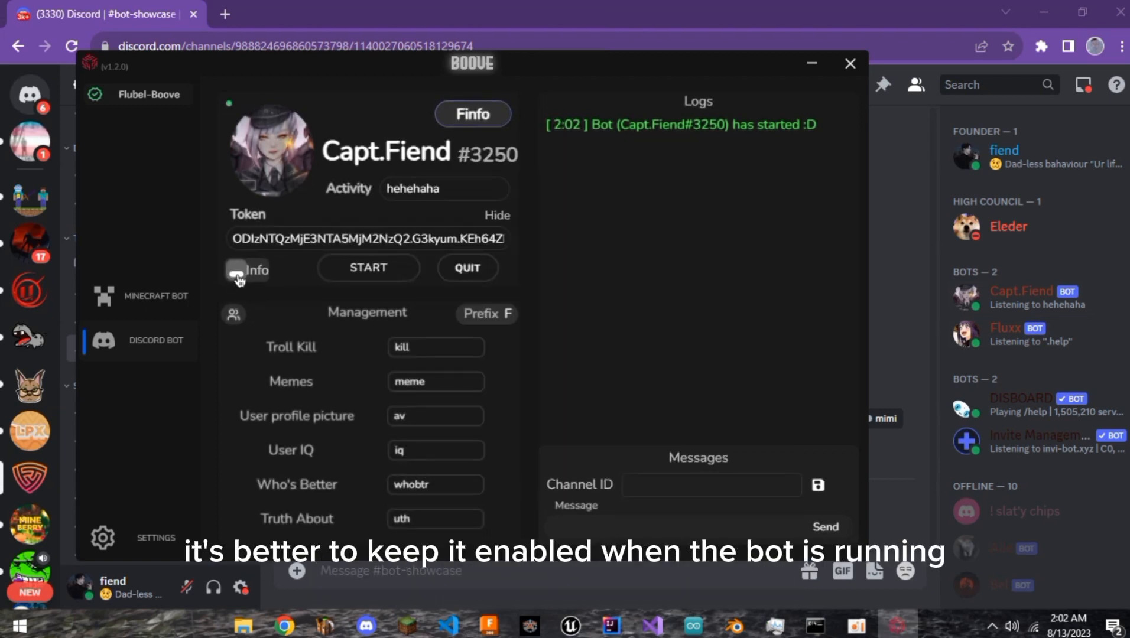
{"action": "left_click", "coordinate": [237, 269]}
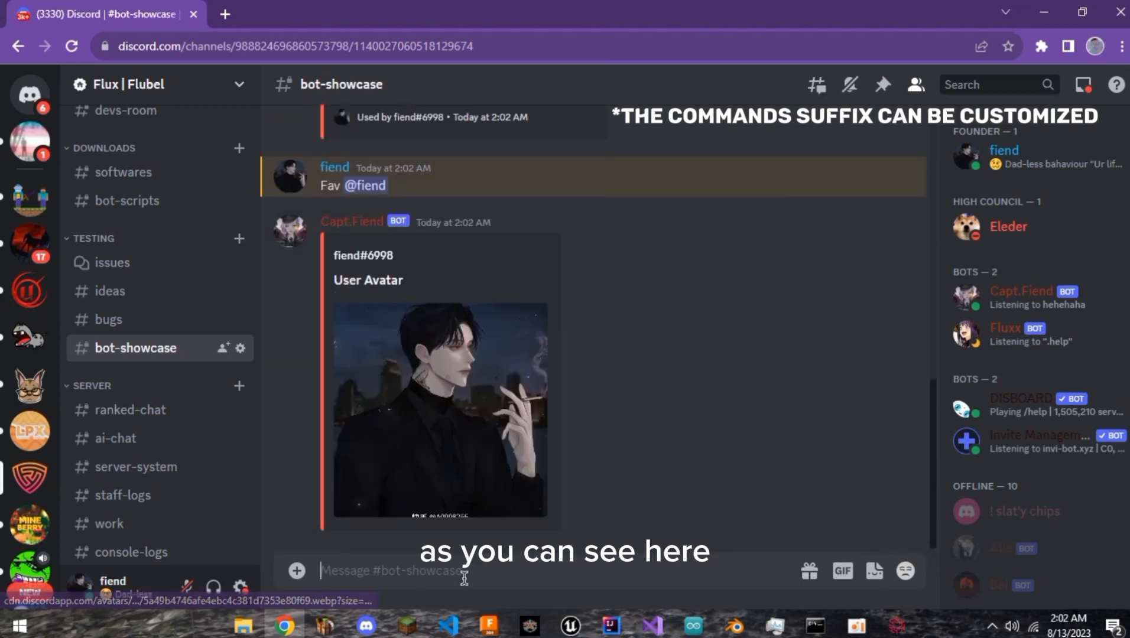
{"action": "type", "text": "Fav @"}
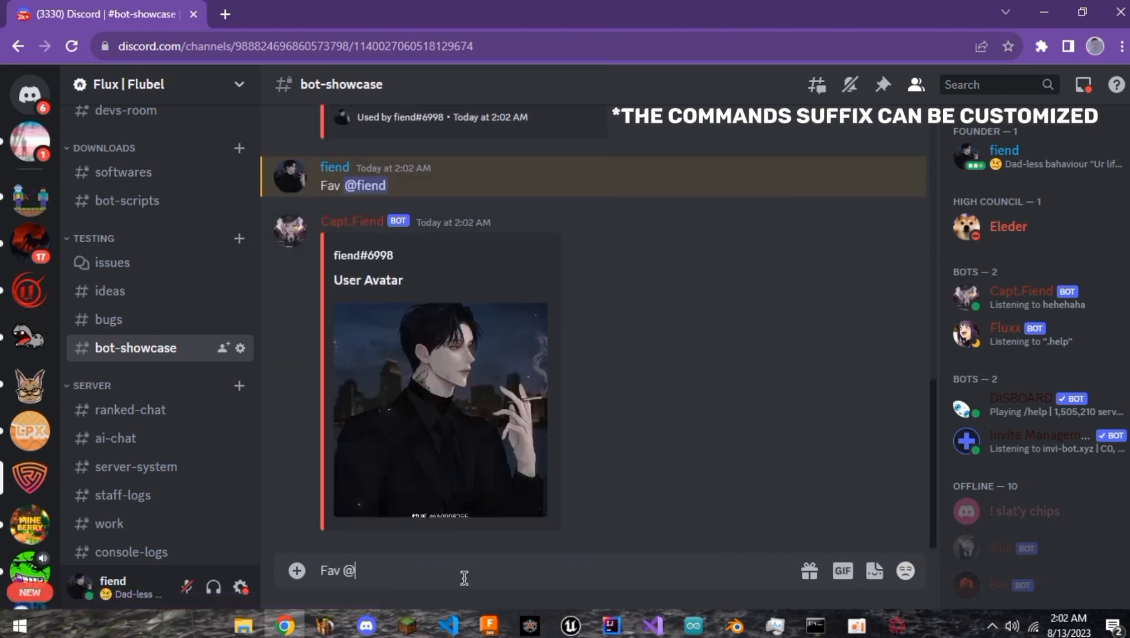
{"action": "type", "text": "Alle"}
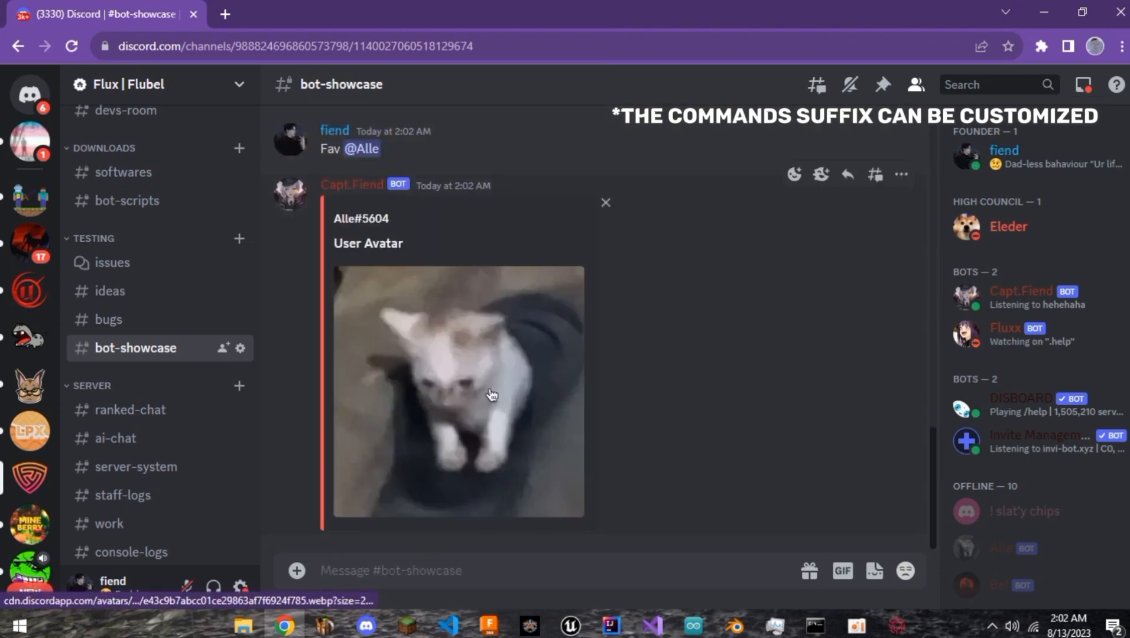
{"action": "type", "text": "Fi"}
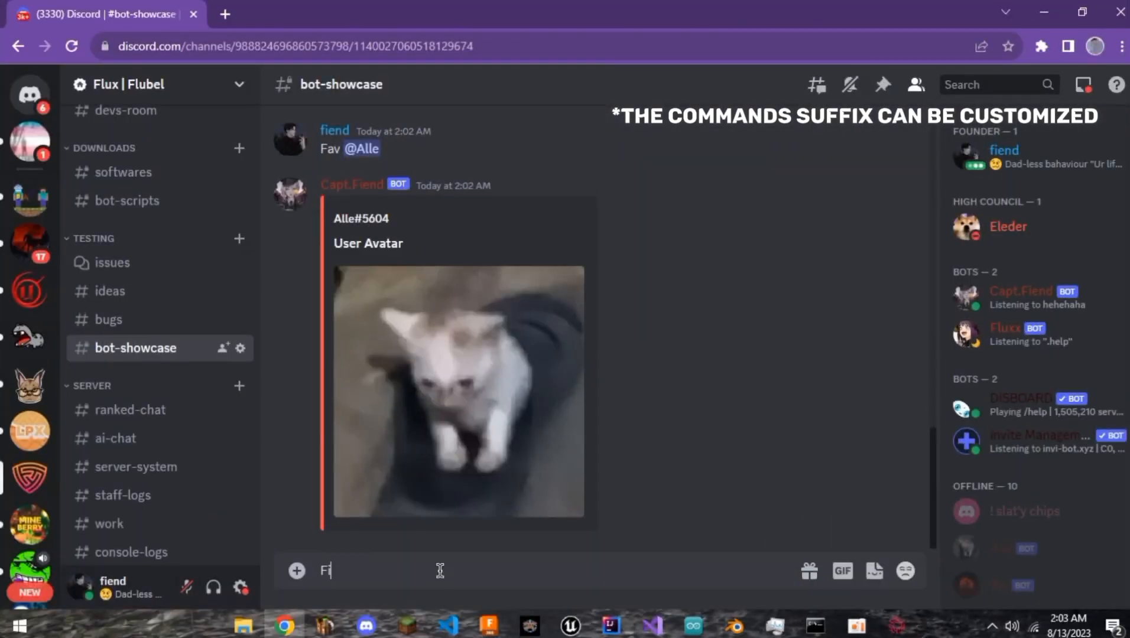
{"action": "type", "text": "q"}
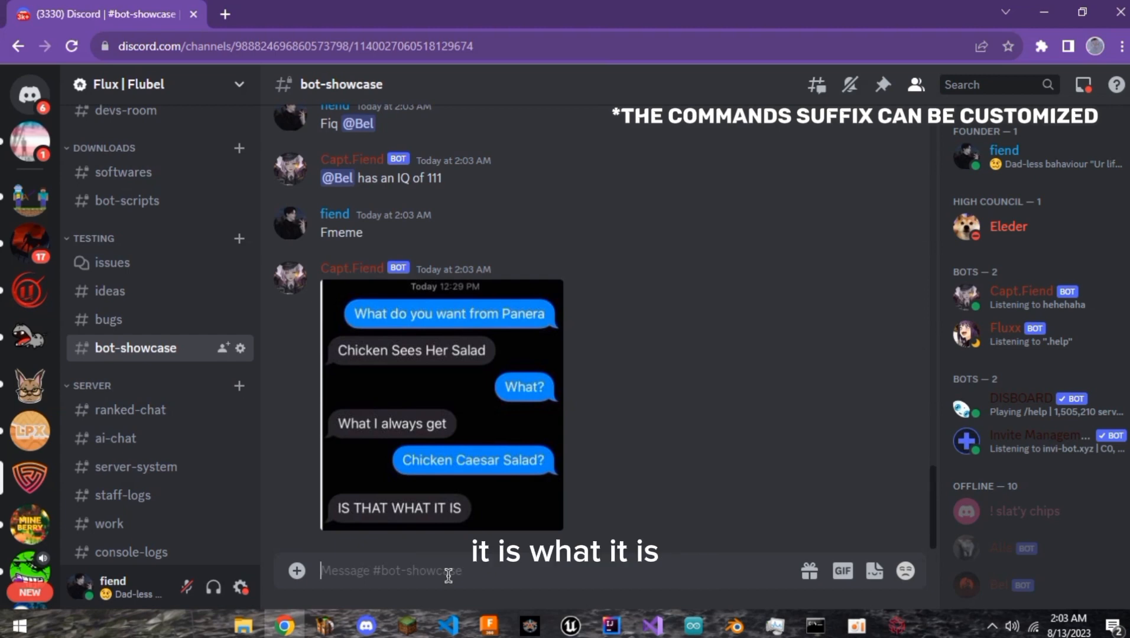
{"action": "type", "text": "Futh"}
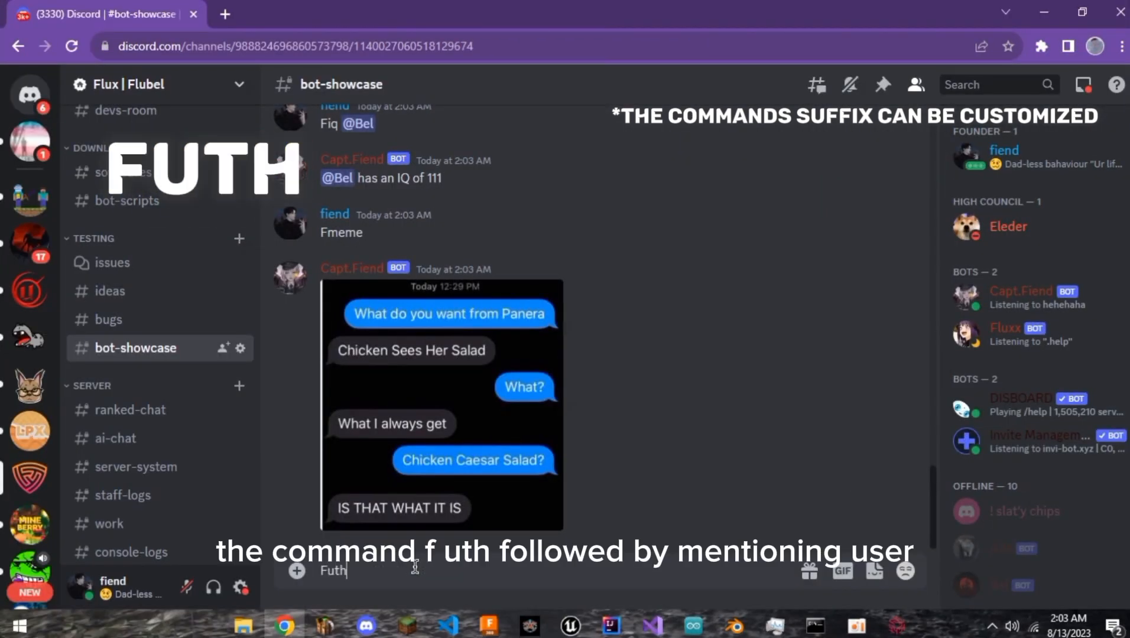
{"action": "type", "text": "@fiend"}
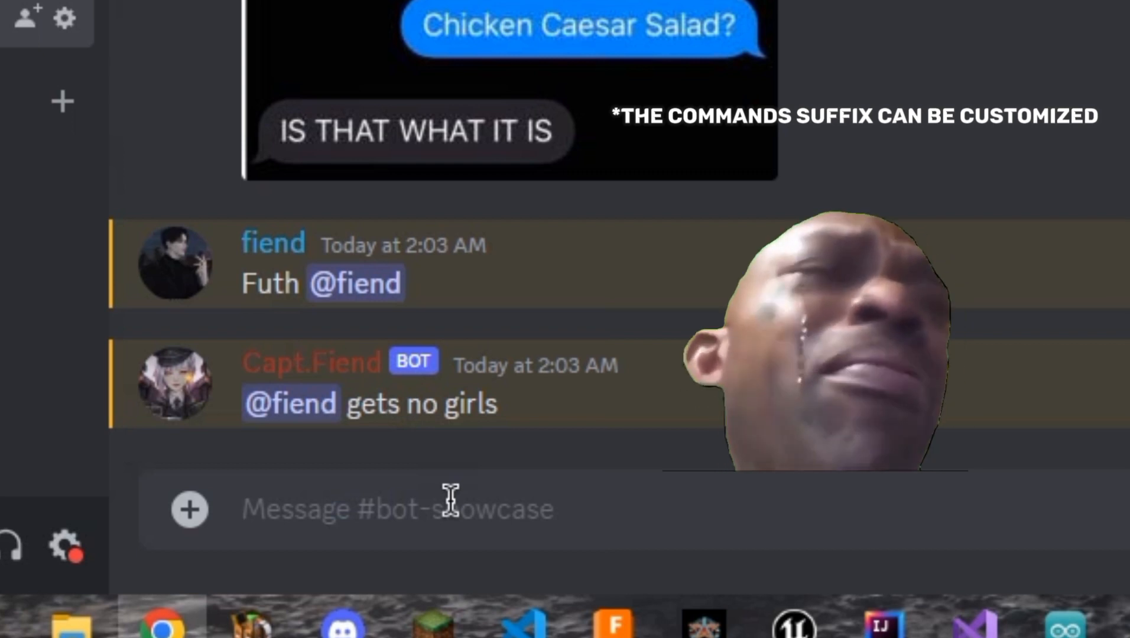
{"action": "type", "text": "Fwhobtr @fiend"}
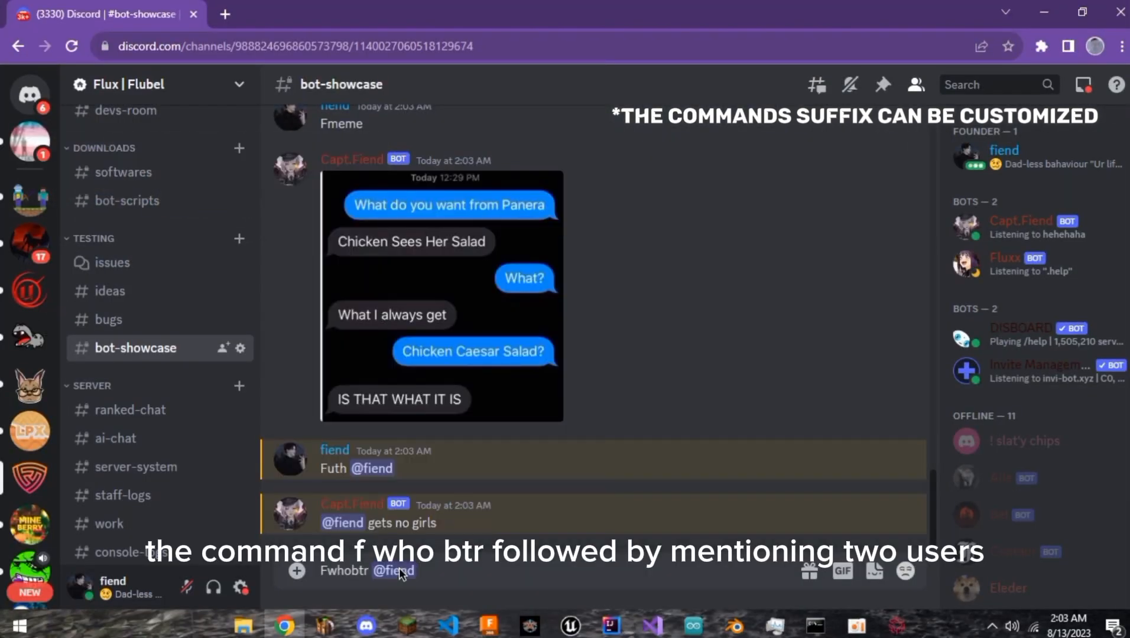
{"action": "type", "text": "@all"}
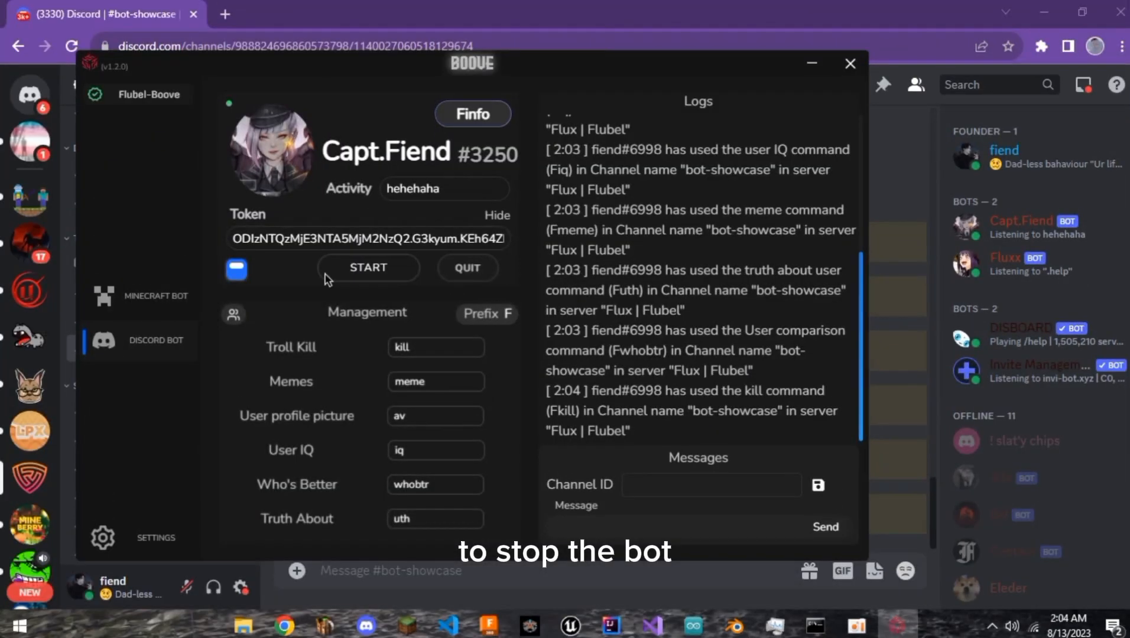
Step: Quit the bot, rename its commands to kl, mm, avt, UIQ, Btr and TH, and restart it
{"action": "left_click", "coordinate": [467, 269]}
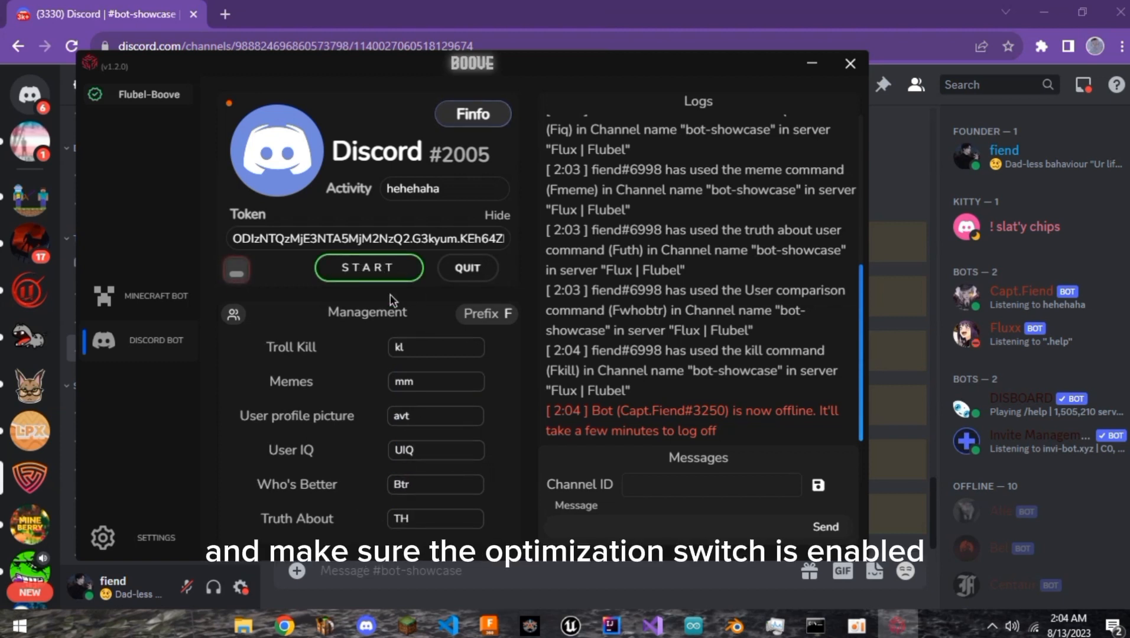
{"action": "left_click", "coordinate": [369, 267]}
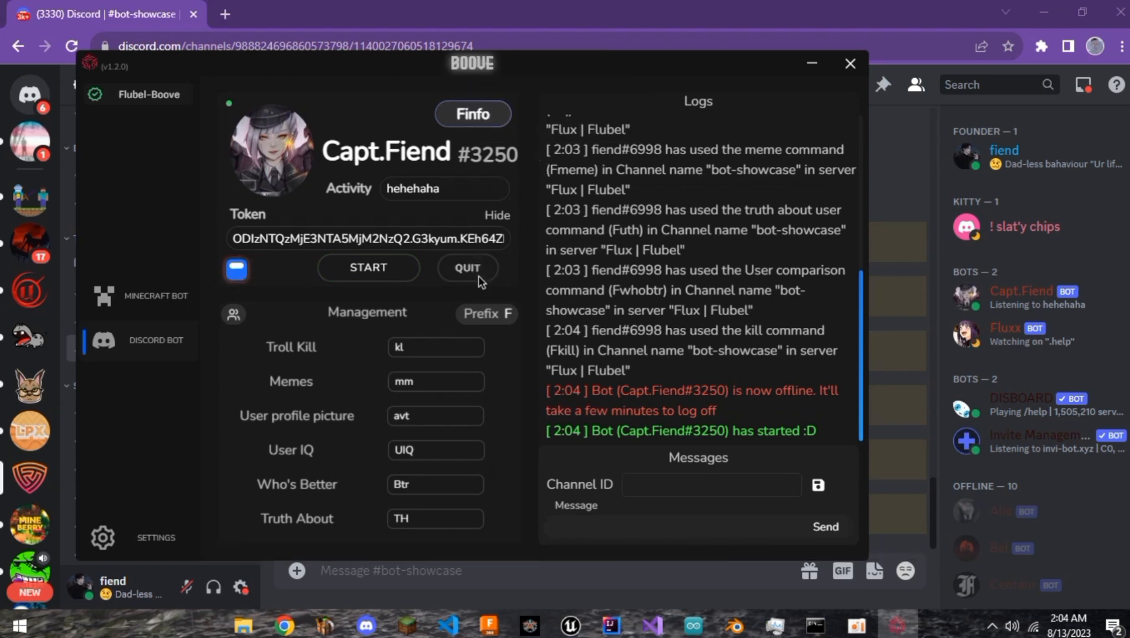
{"action": "left_click", "coordinate": [849, 63]}
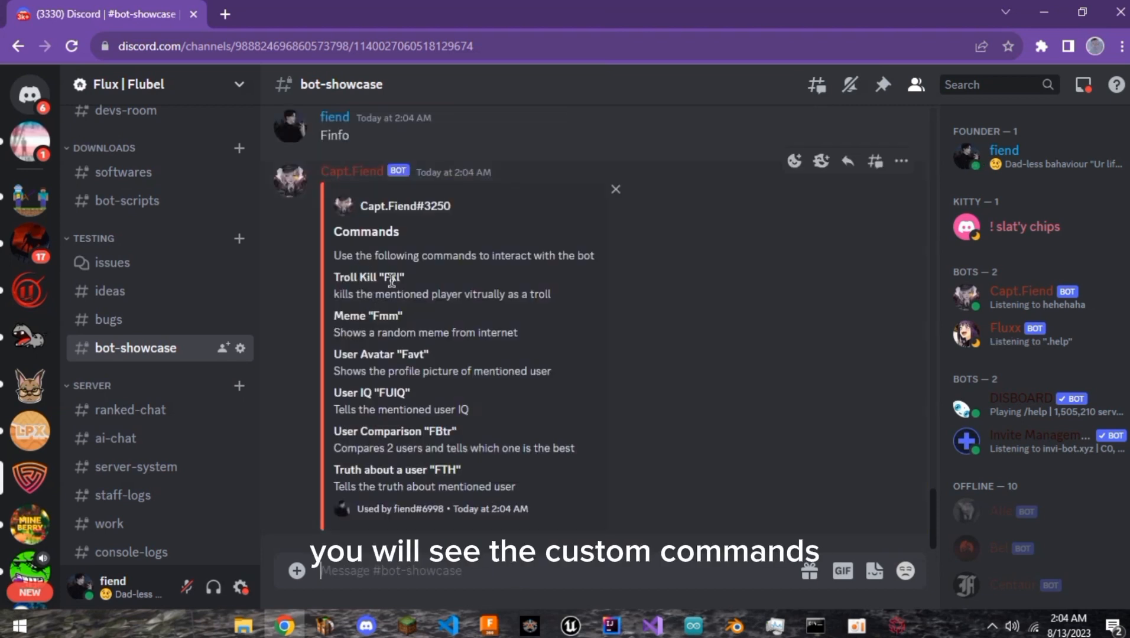
{"action": "double_click", "coordinate": [409, 354]}
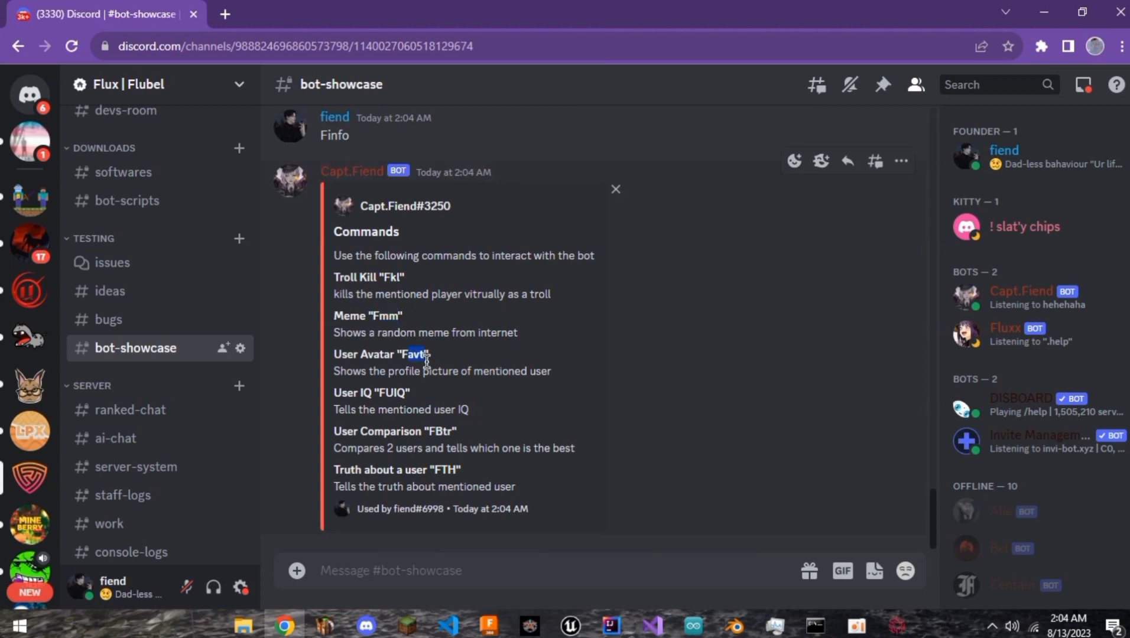
{"action": "type", "text": "F"}
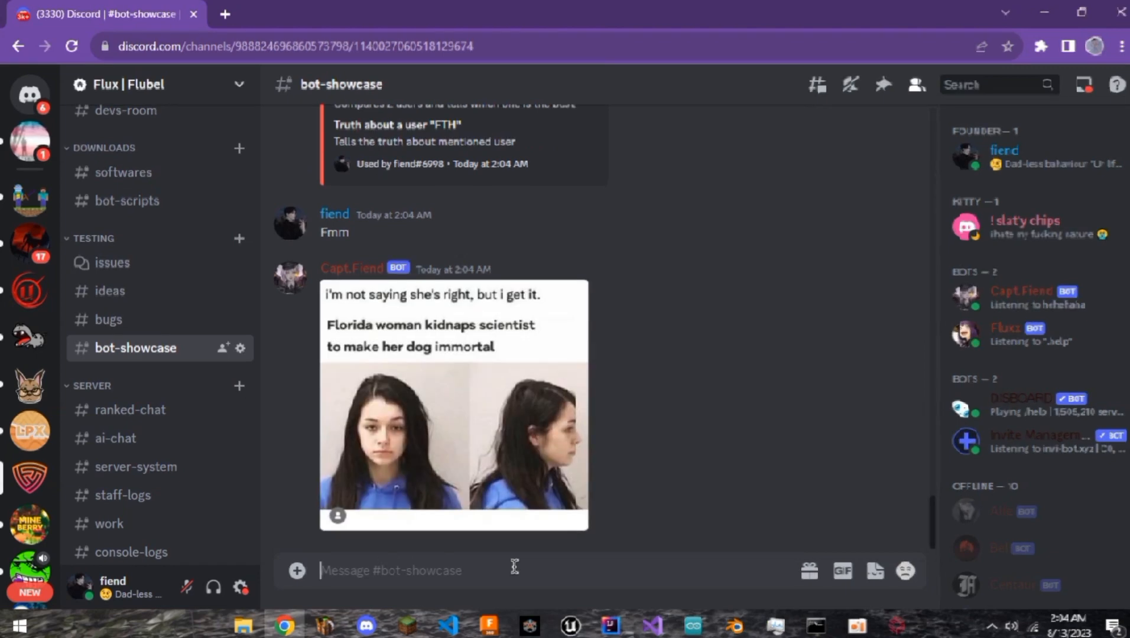
{"action": "type", "text": "Fkl @"}
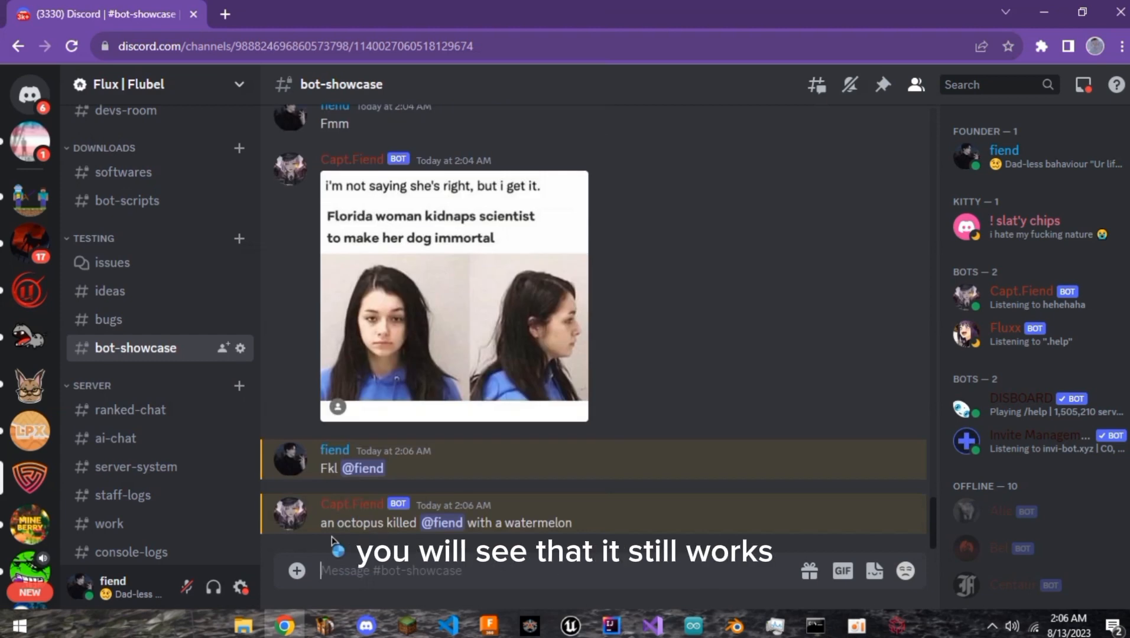
{"action": "type", "text": "Favt @"}
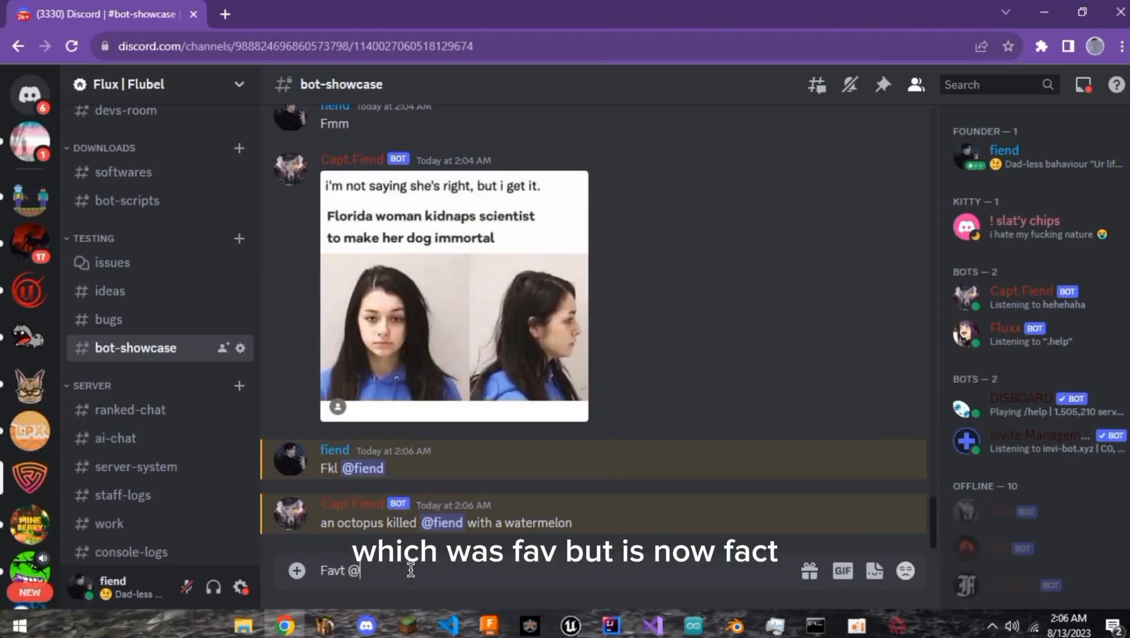
{"action": "key", "text": "enter"}
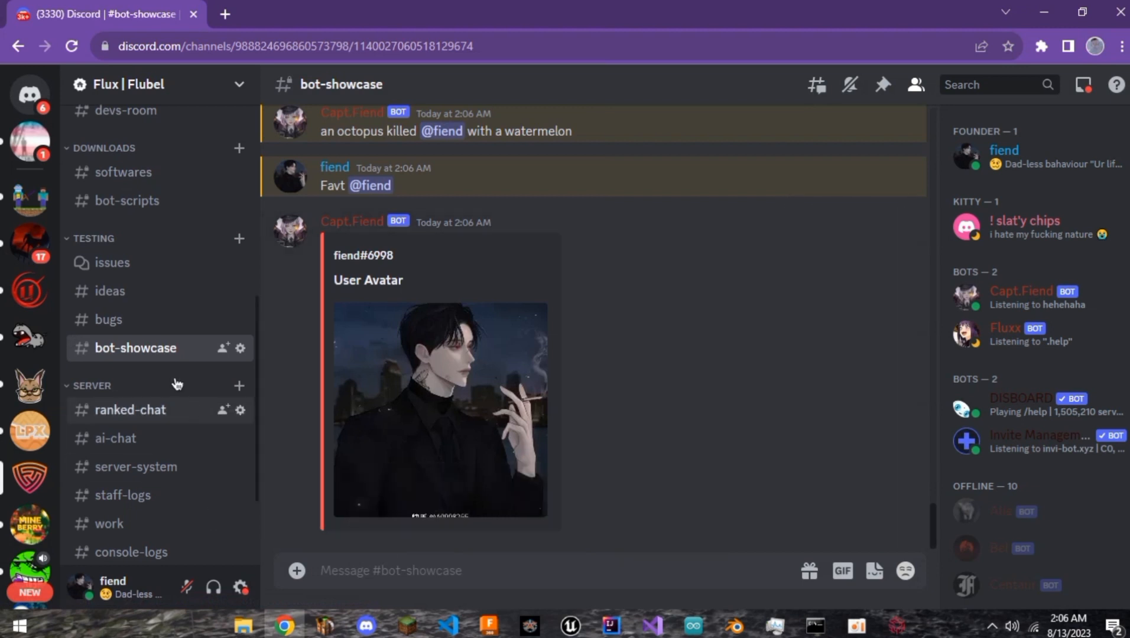
{"action": "right_click", "coordinate": [136, 347]}
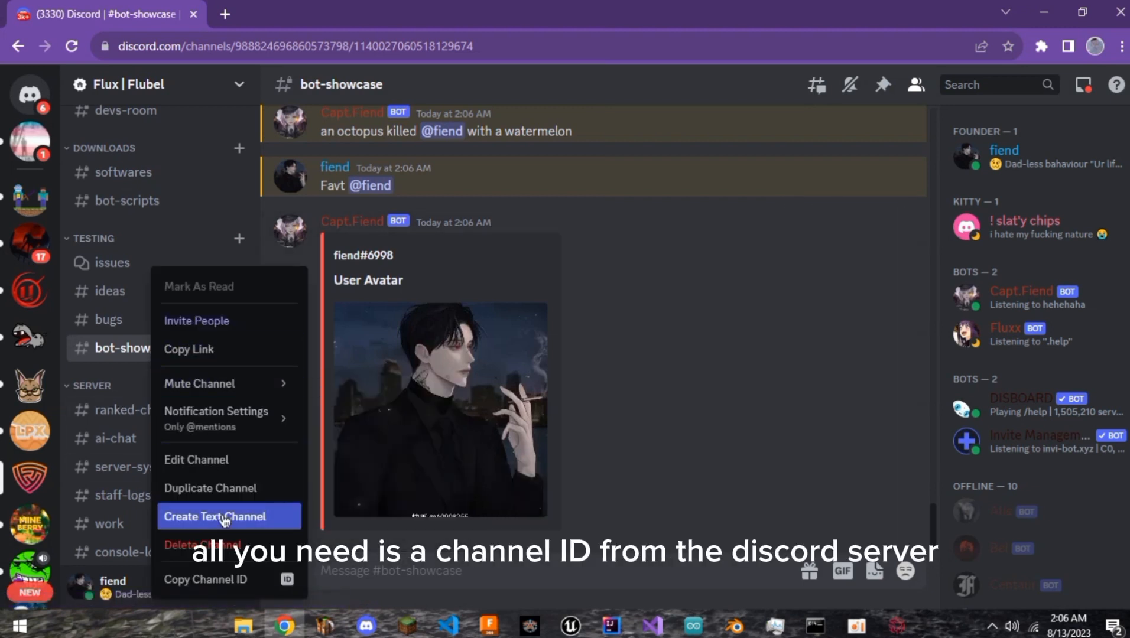
{"action": "left_click", "coordinate": [264, 420]}
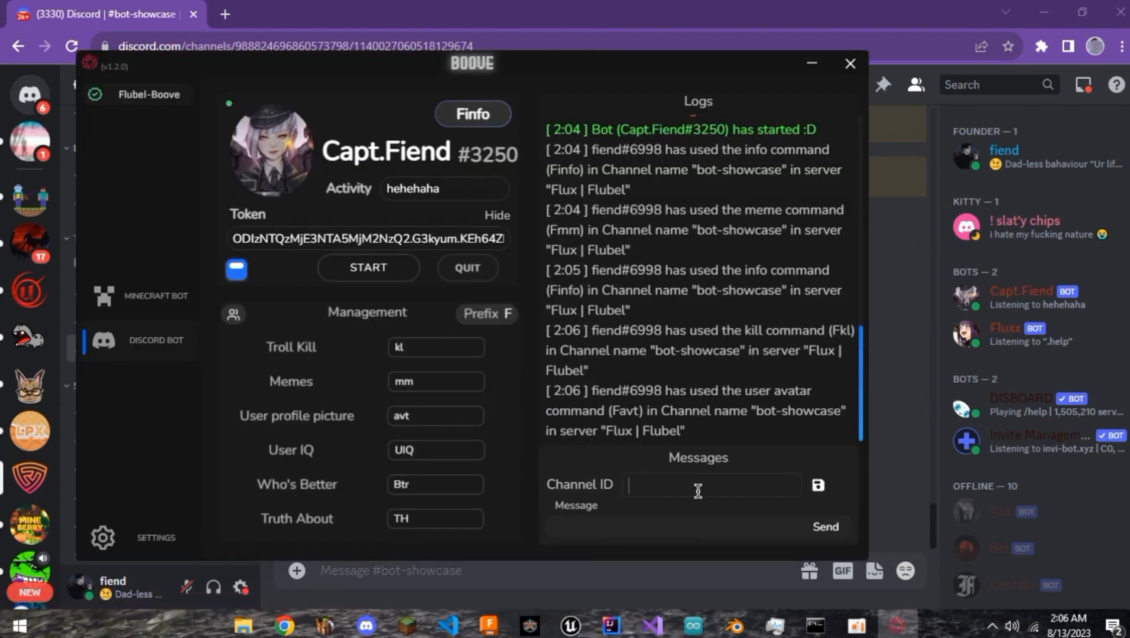
{"action": "type", "text": "1140027060518129674"}
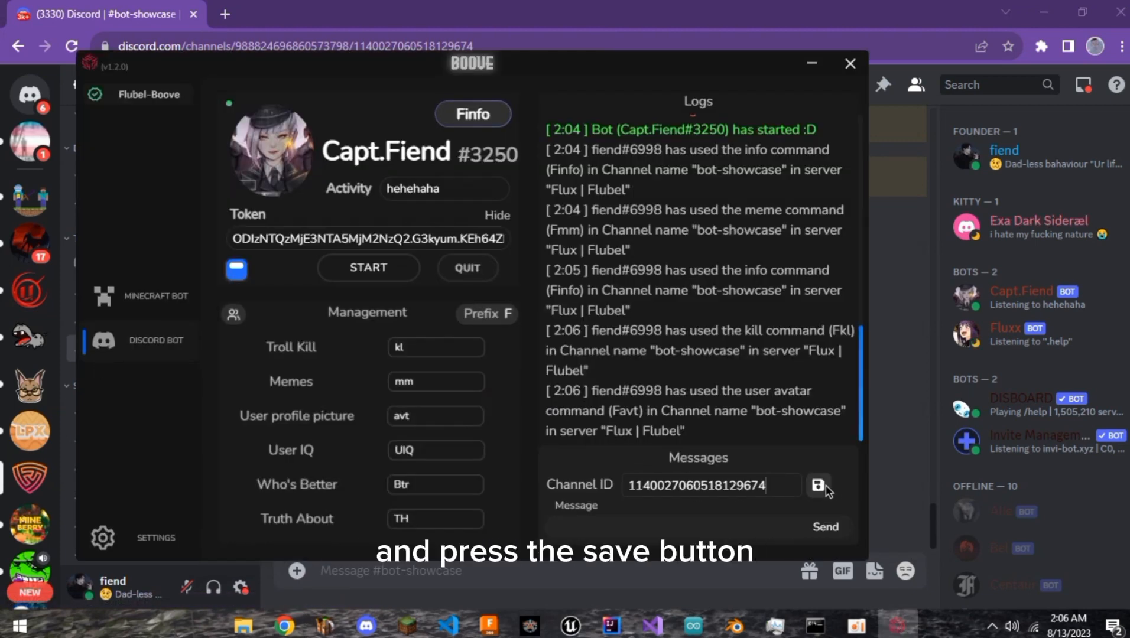
{"action": "left_click", "coordinate": [818, 486]}
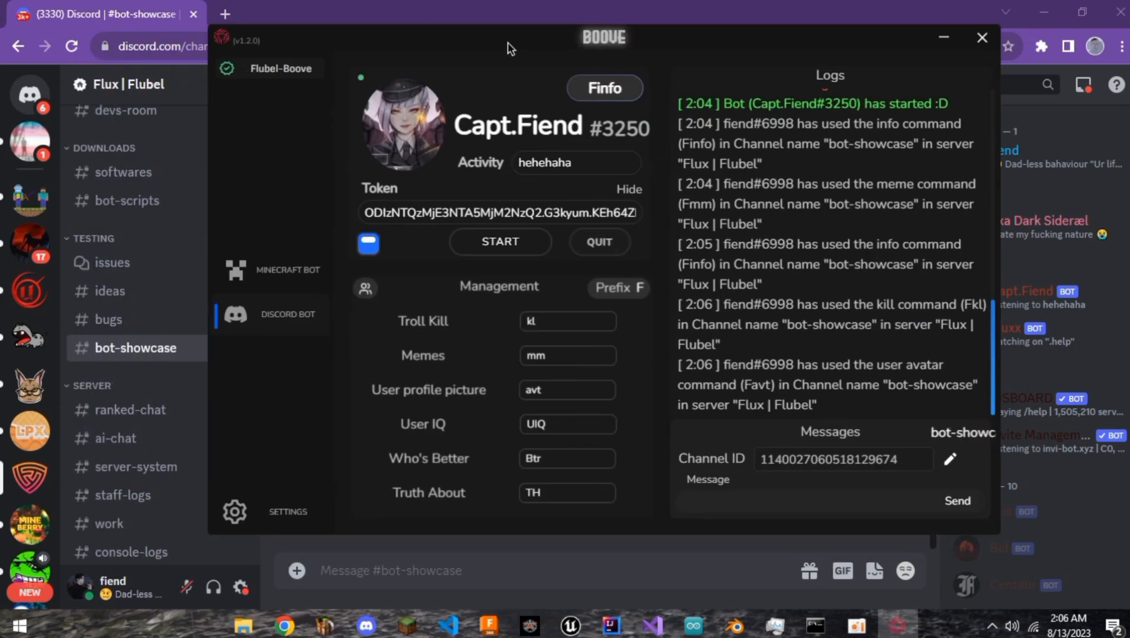
Step: Have the bot post messages and a :rofl laughing emoji in bot-showcase
{"action": "left_click", "coordinate": [981, 37]}
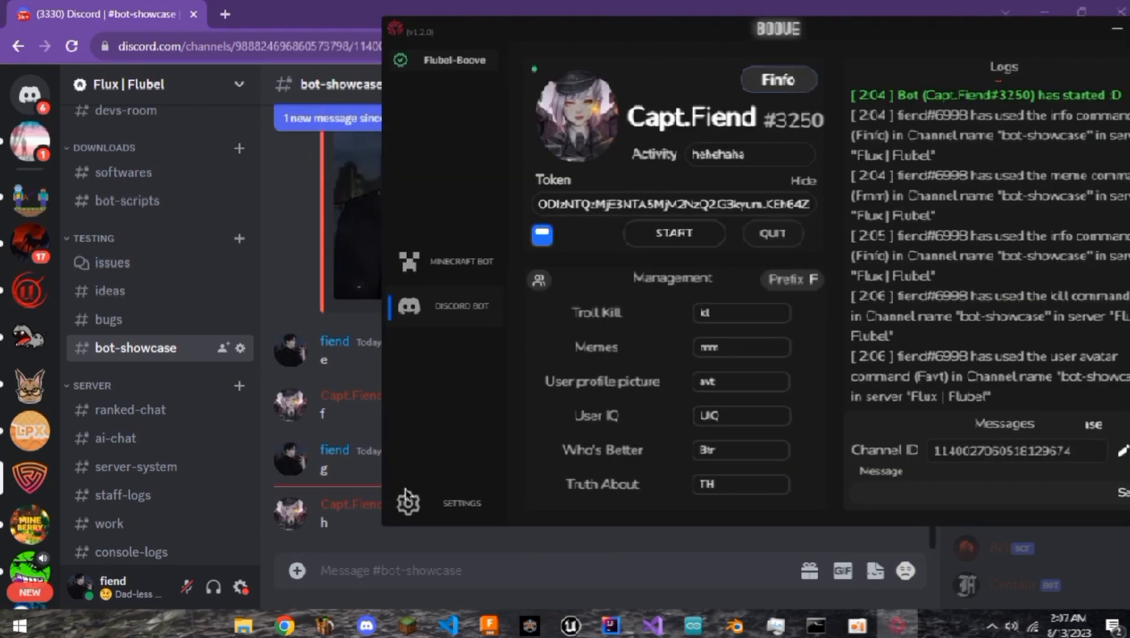
{"action": "type", "text": ":rofl"}
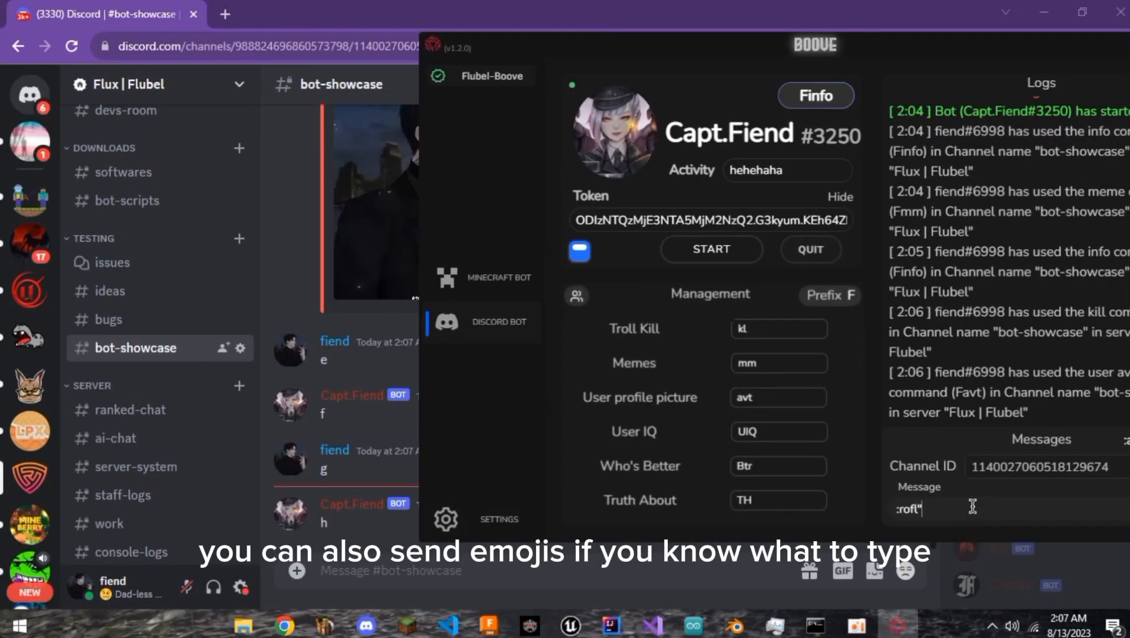
{"action": "key", "text": "Enter"}
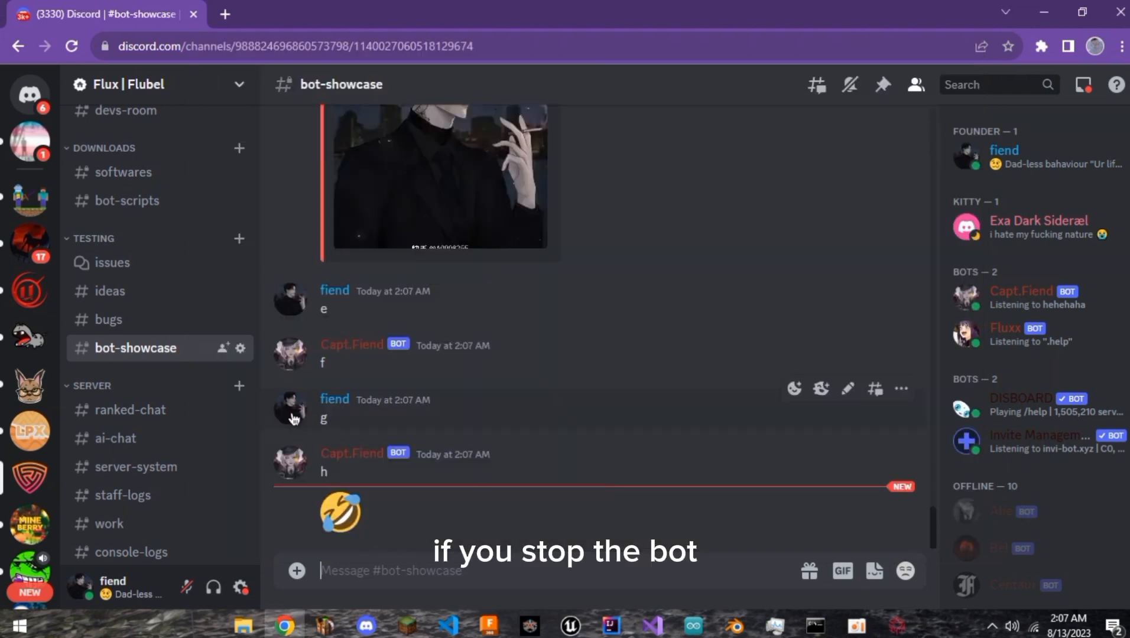
{"action": "right_click", "coordinate": [292, 409]}
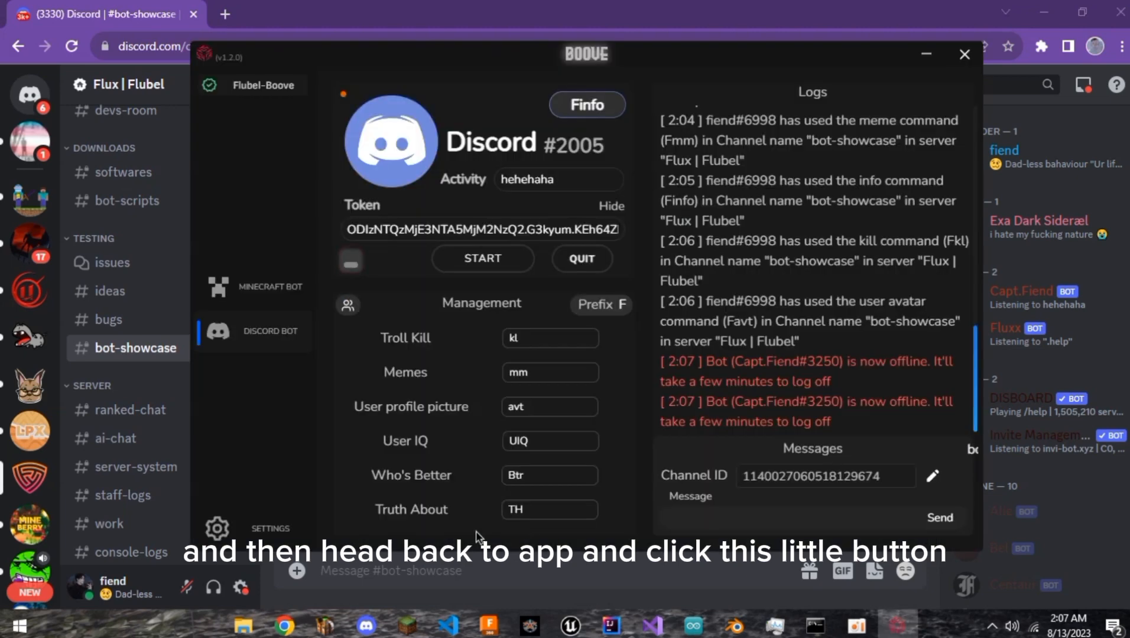
{"action": "left_click", "coordinate": [347, 304]}
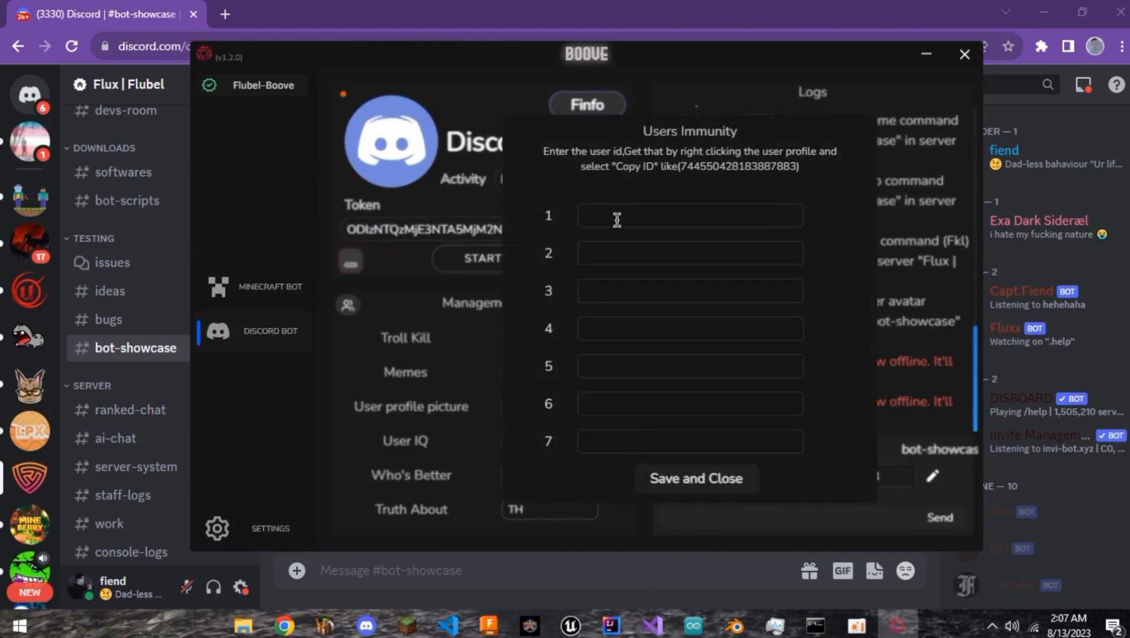
{"action": "type", "text": "744550428183887883"}
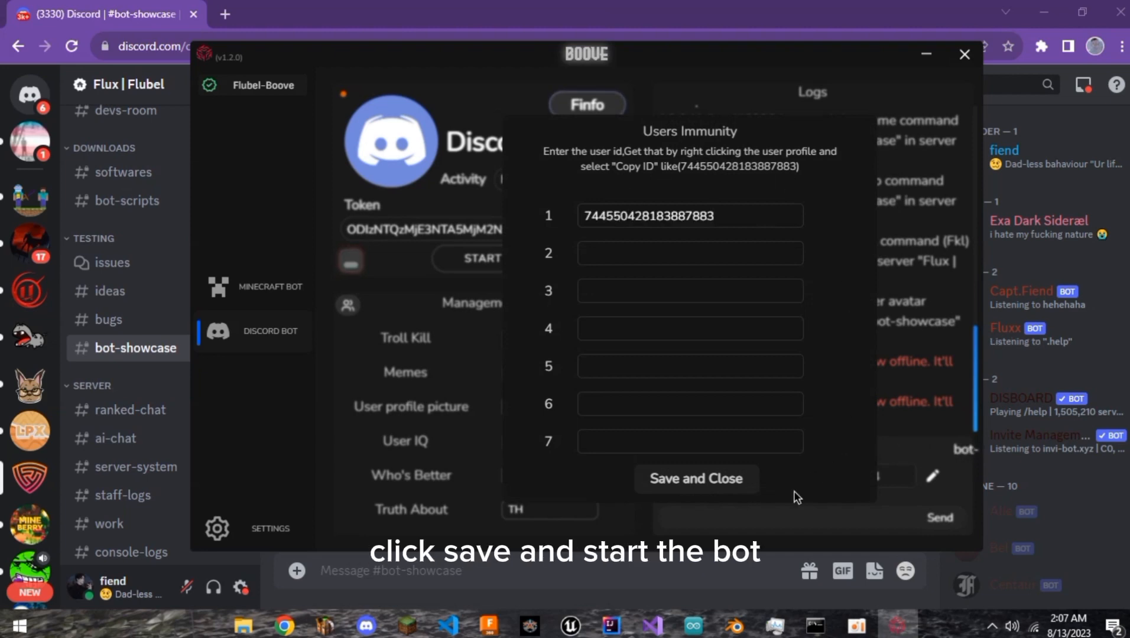
{"action": "left_click", "coordinate": [695, 478]}
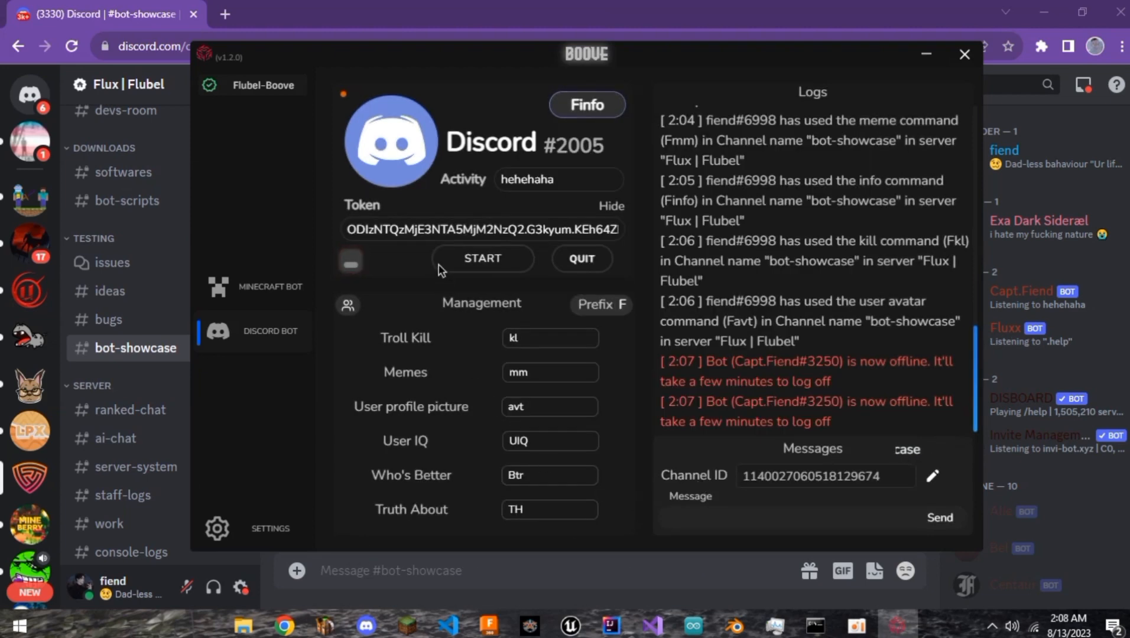
{"action": "left_click", "coordinate": [481, 259]}
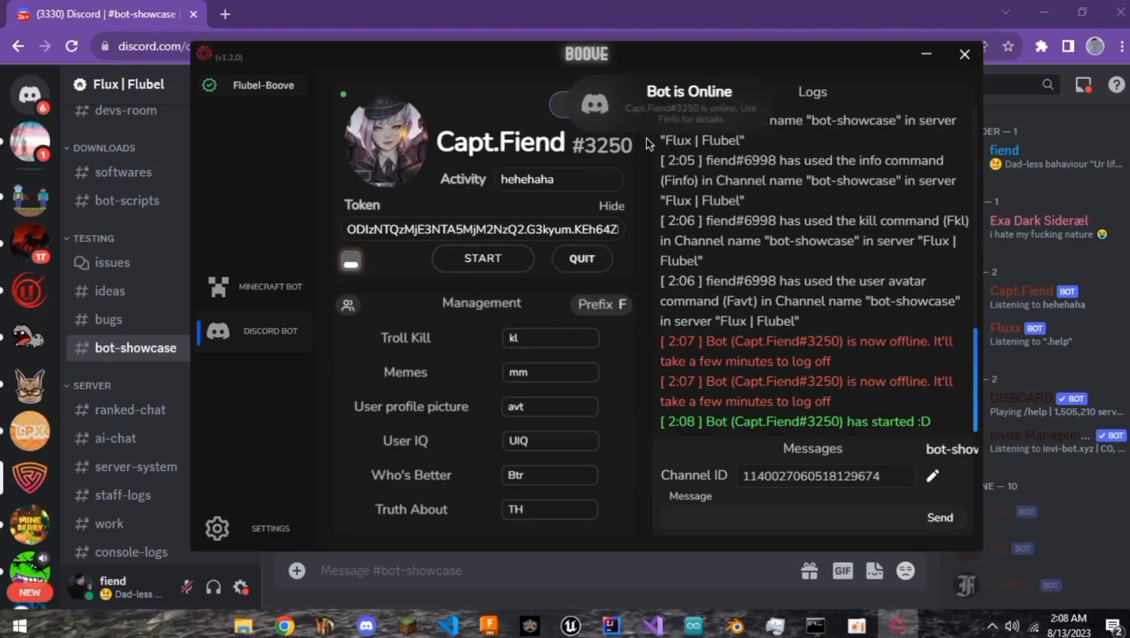
{"action": "left_click", "coordinate": [351, 261]}
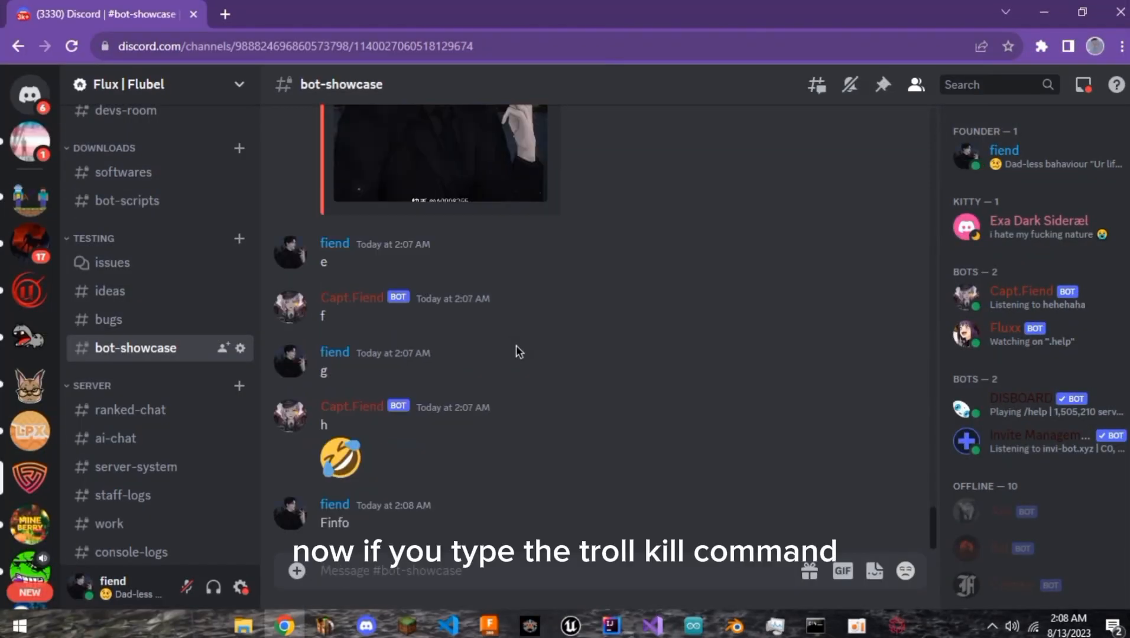
{"action": "type", "text": "Fkl"}
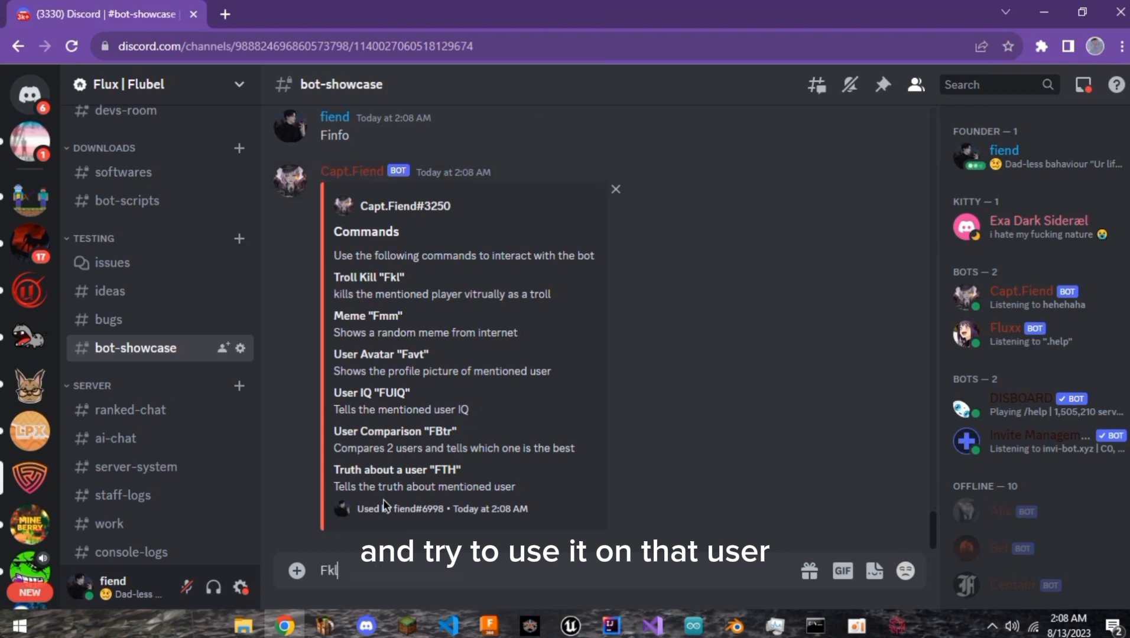
{"action": "type", "text": "@fiend"}
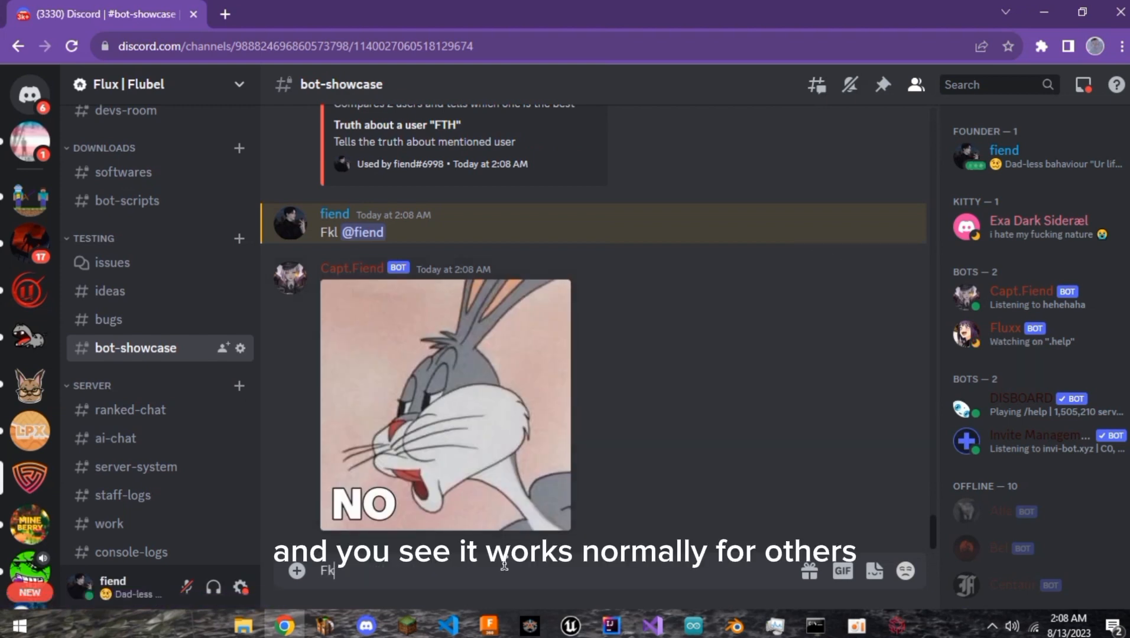
{"action": "type", "text": "@Alle"}
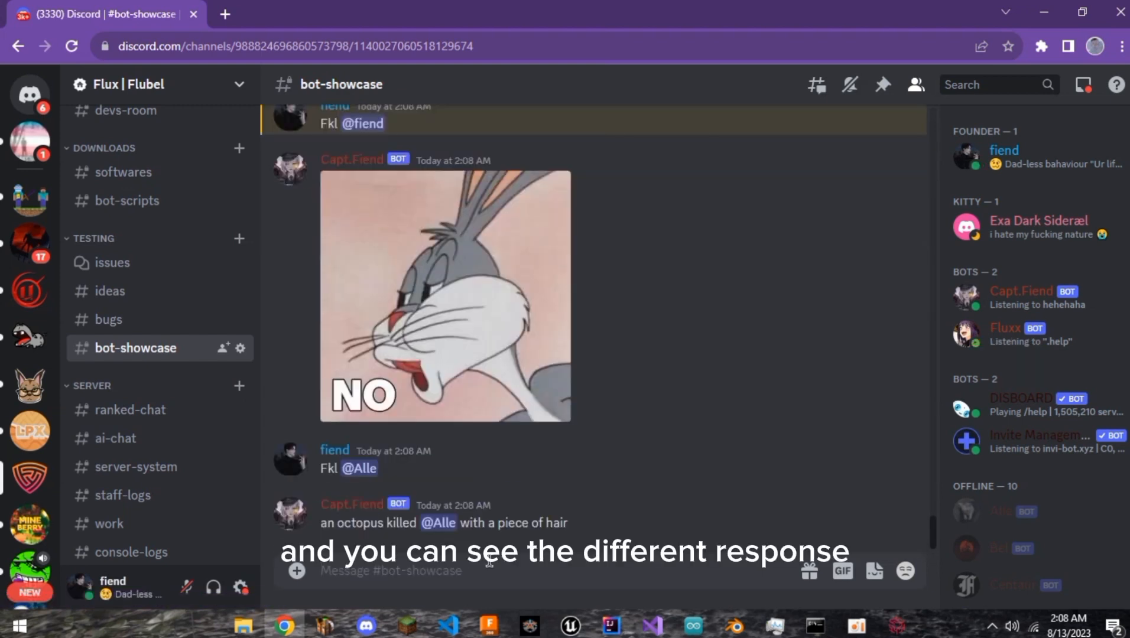
{"action": "type", "text": "Favt"}
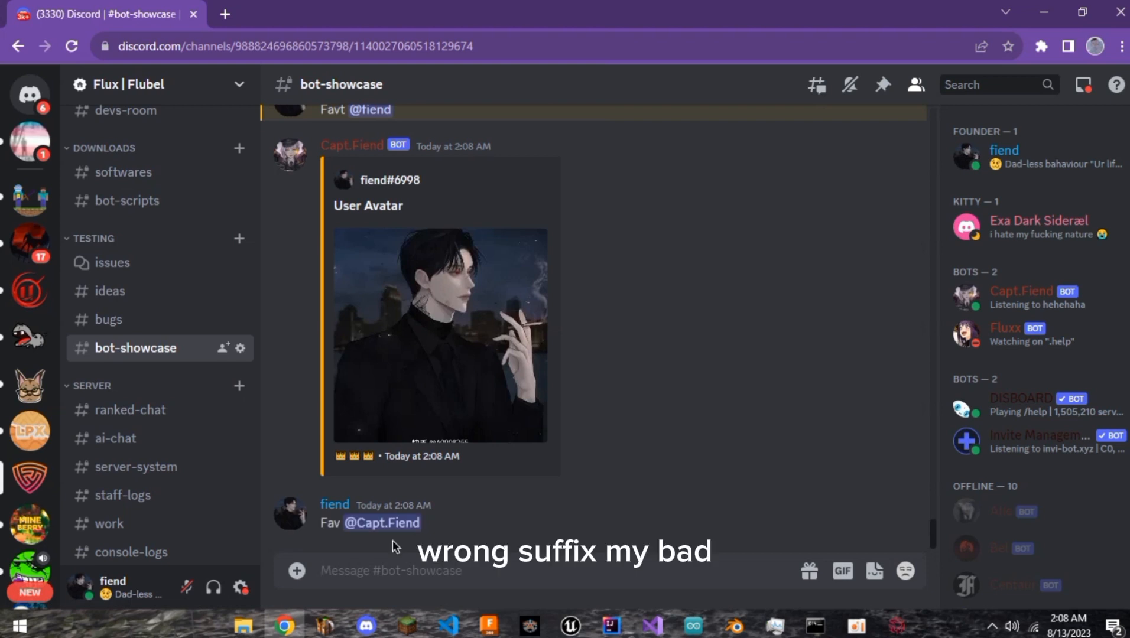
{"action": "type", "text": "Favt @Capt.Fiend"}
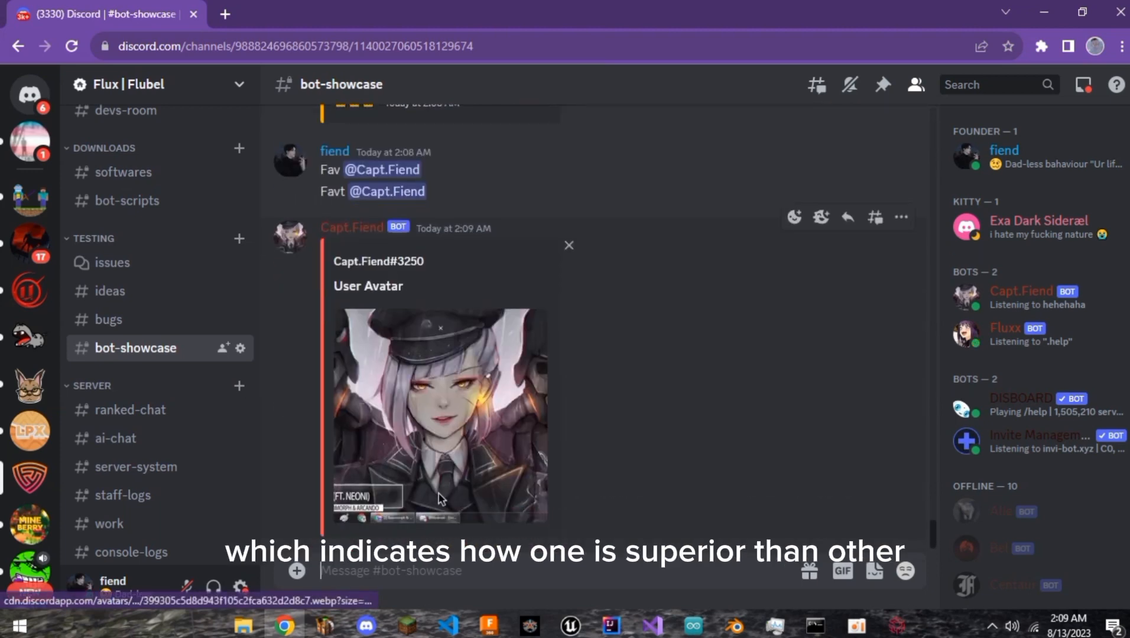
{"action": "type", "text": "F"}
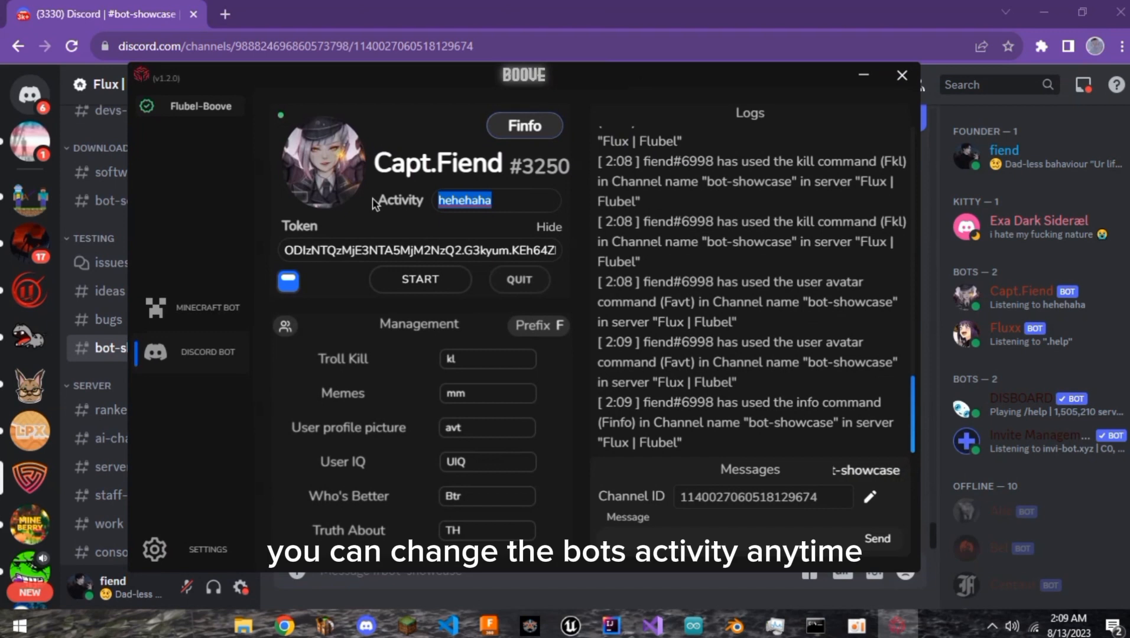
Step: Change the bot's activity to good, then quit the bot
{"action": "type", "text": "good"}
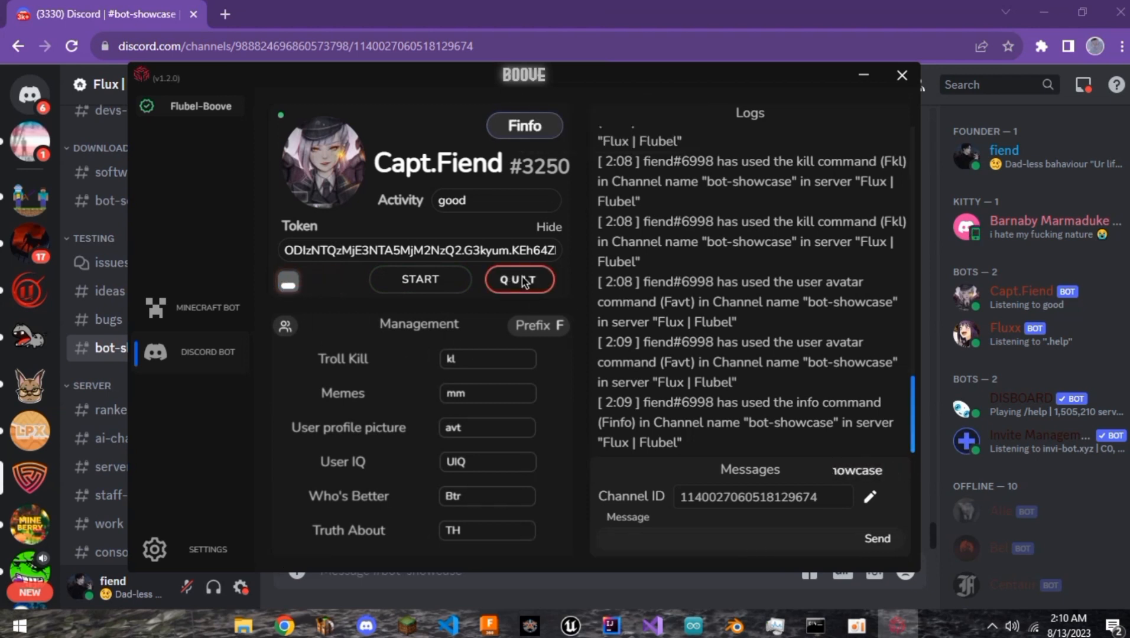
{"action": "left_click", "coordinate": [519, 279]}
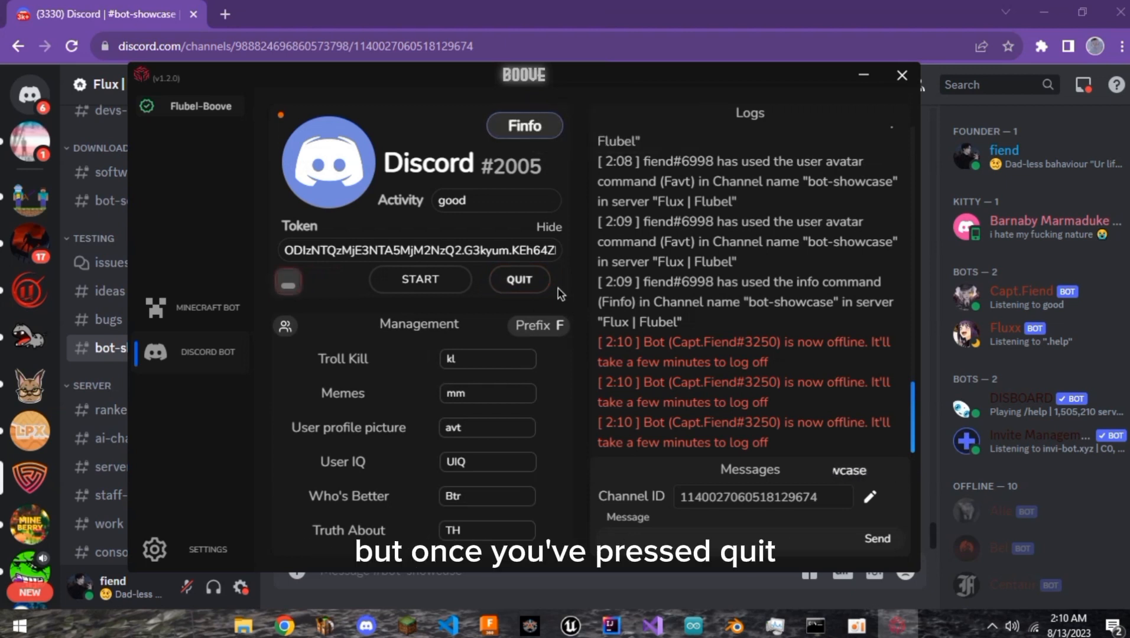
Step: Send Finfo in bot-showcase to confirm the stopped bot no longer answers
{"action": "left_click", "coordinate": [902, 74]}
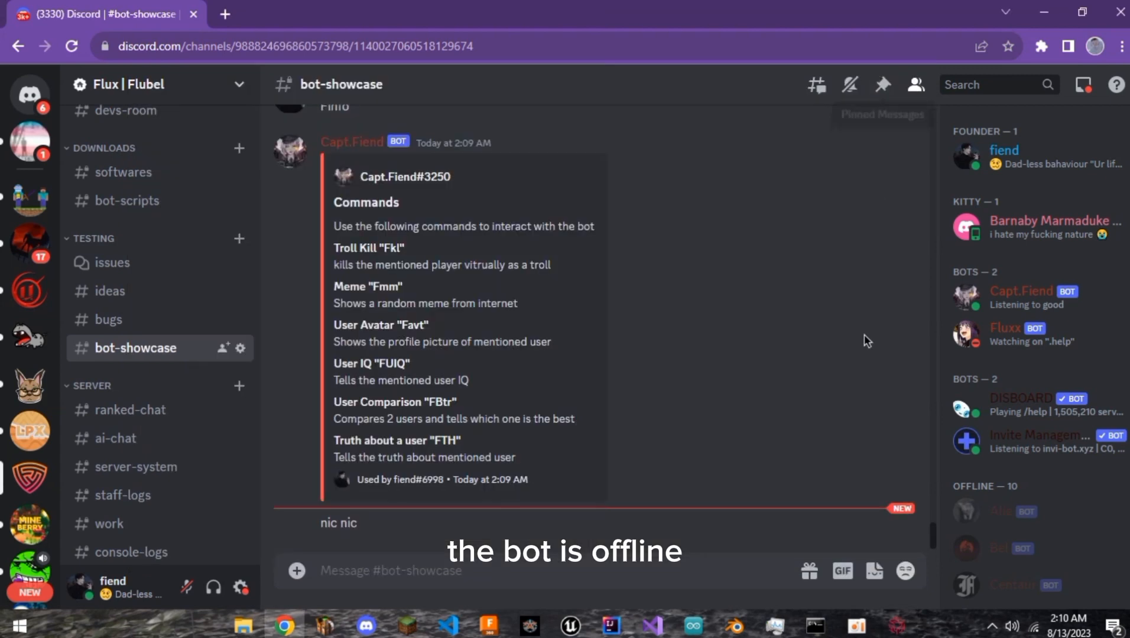
{"action": "type", "text": "Finfo"}
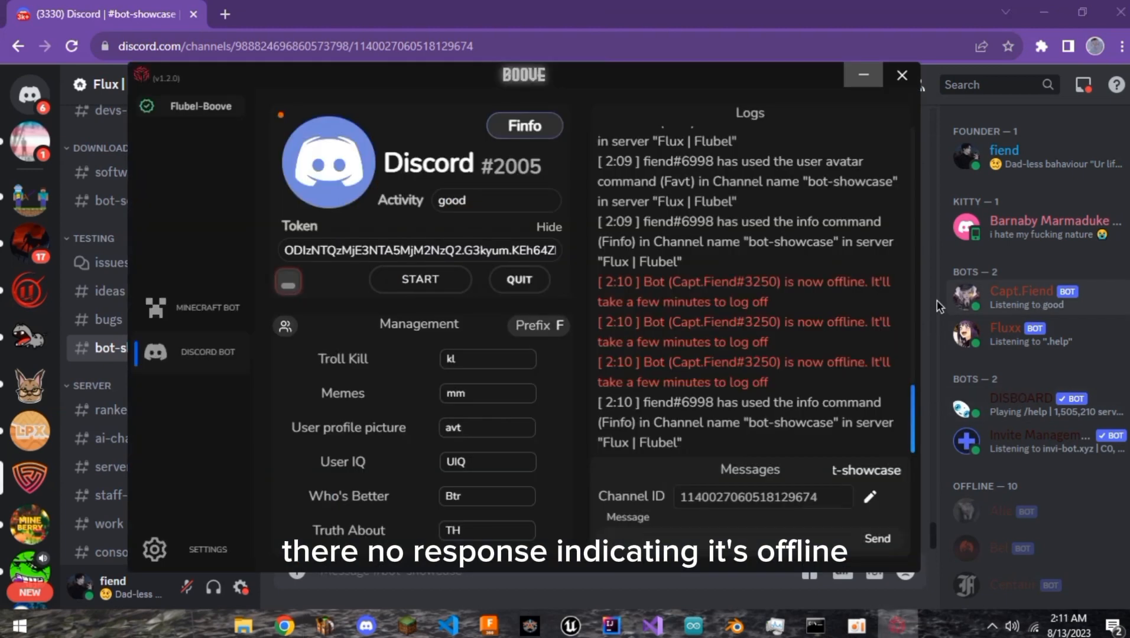
{"action": "left_click", "coordinate": [902, 75]}
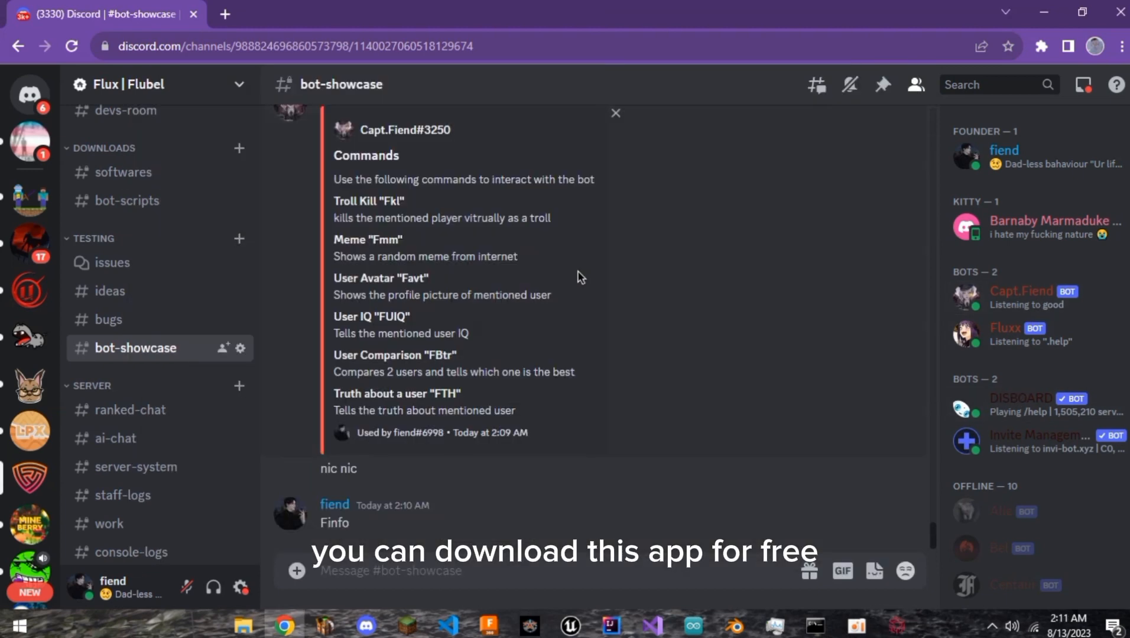